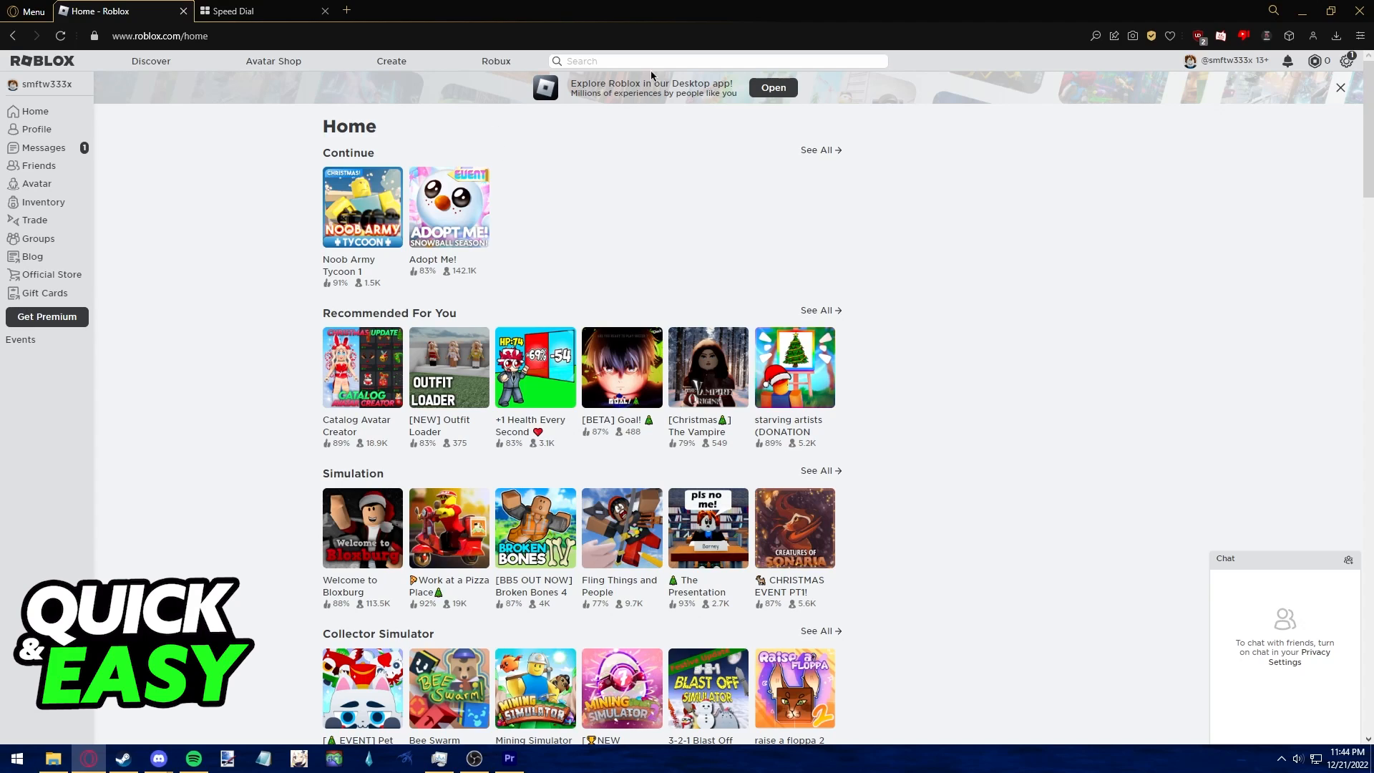
{"action": "mouse_move", "coordinate": [817, 104]}
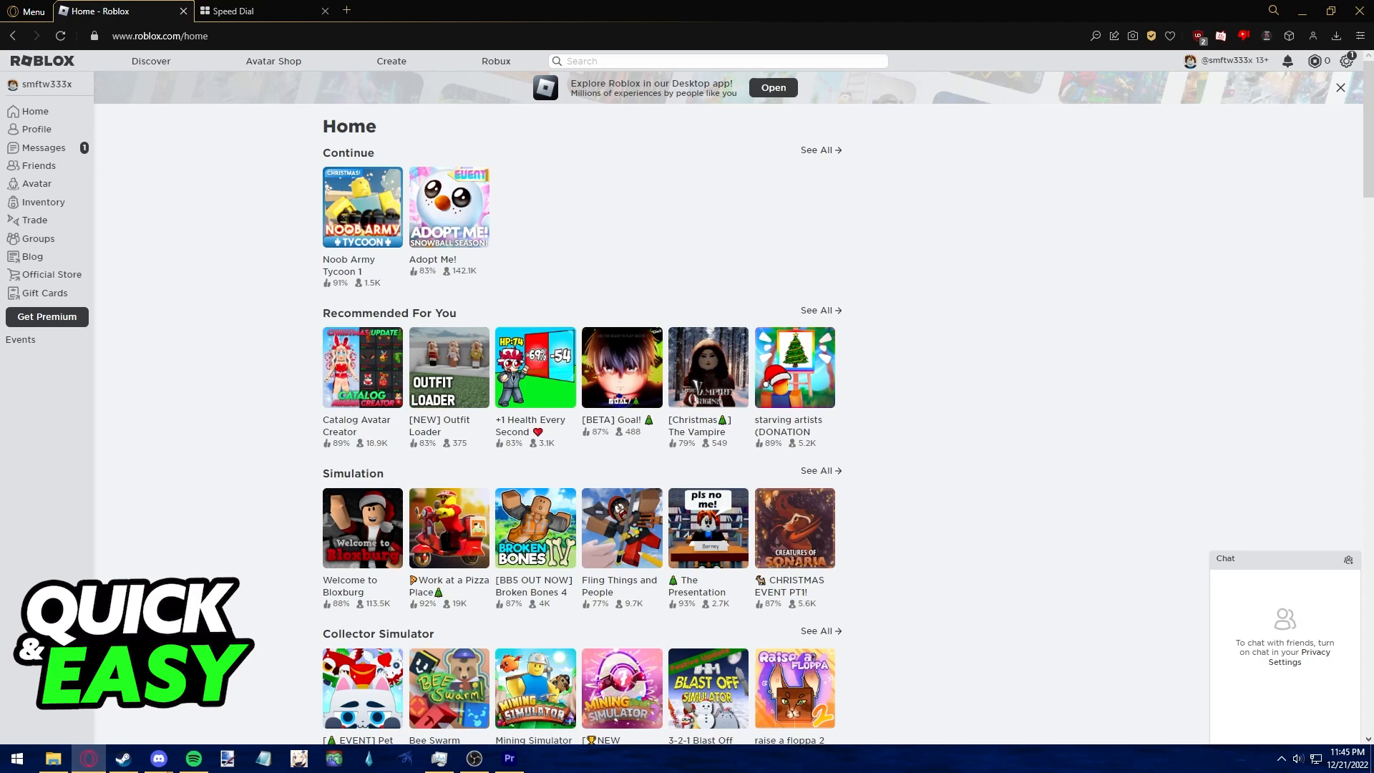
{"action": "mouse_move", "coordinate": [146, 571]}
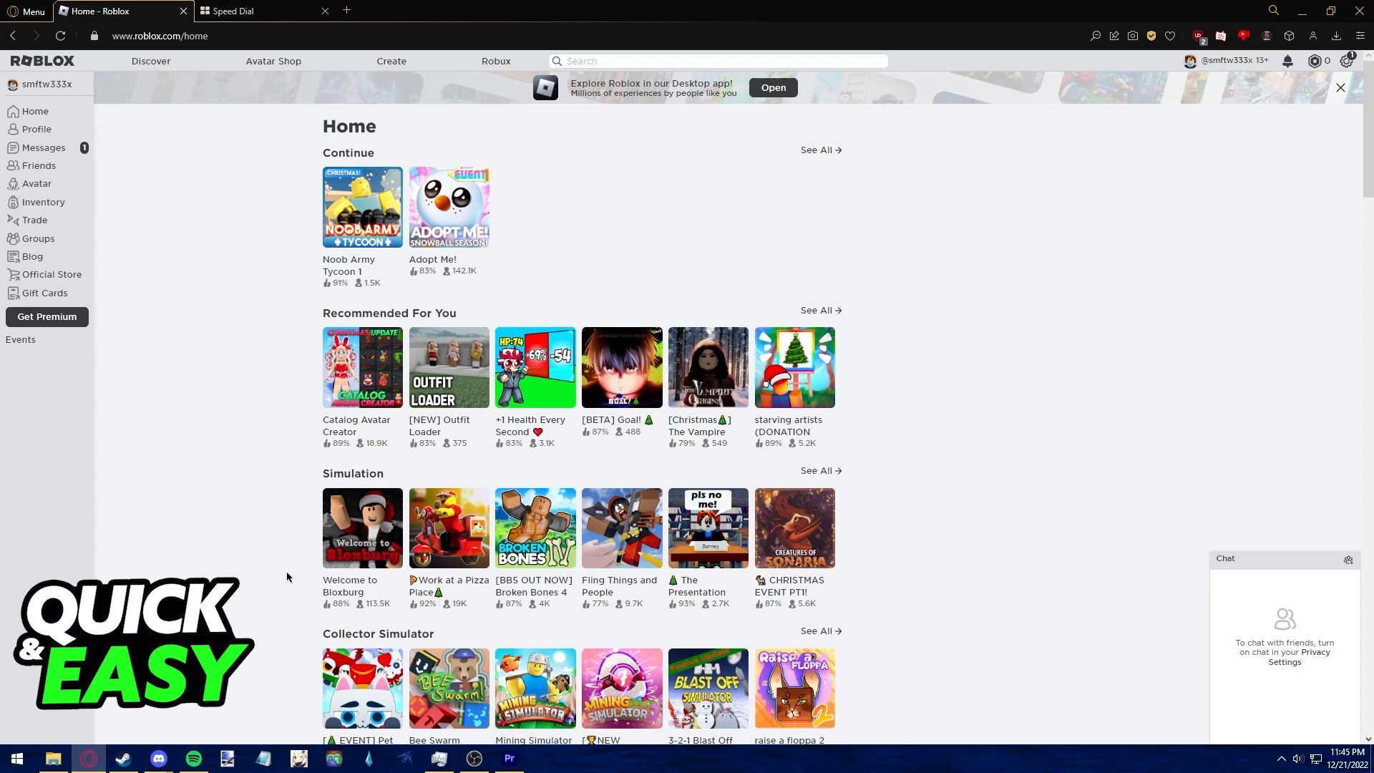
Search Google for 'now.gg roblox' from the address bar.
{"action": "type", "text": "now.gg roblox"}
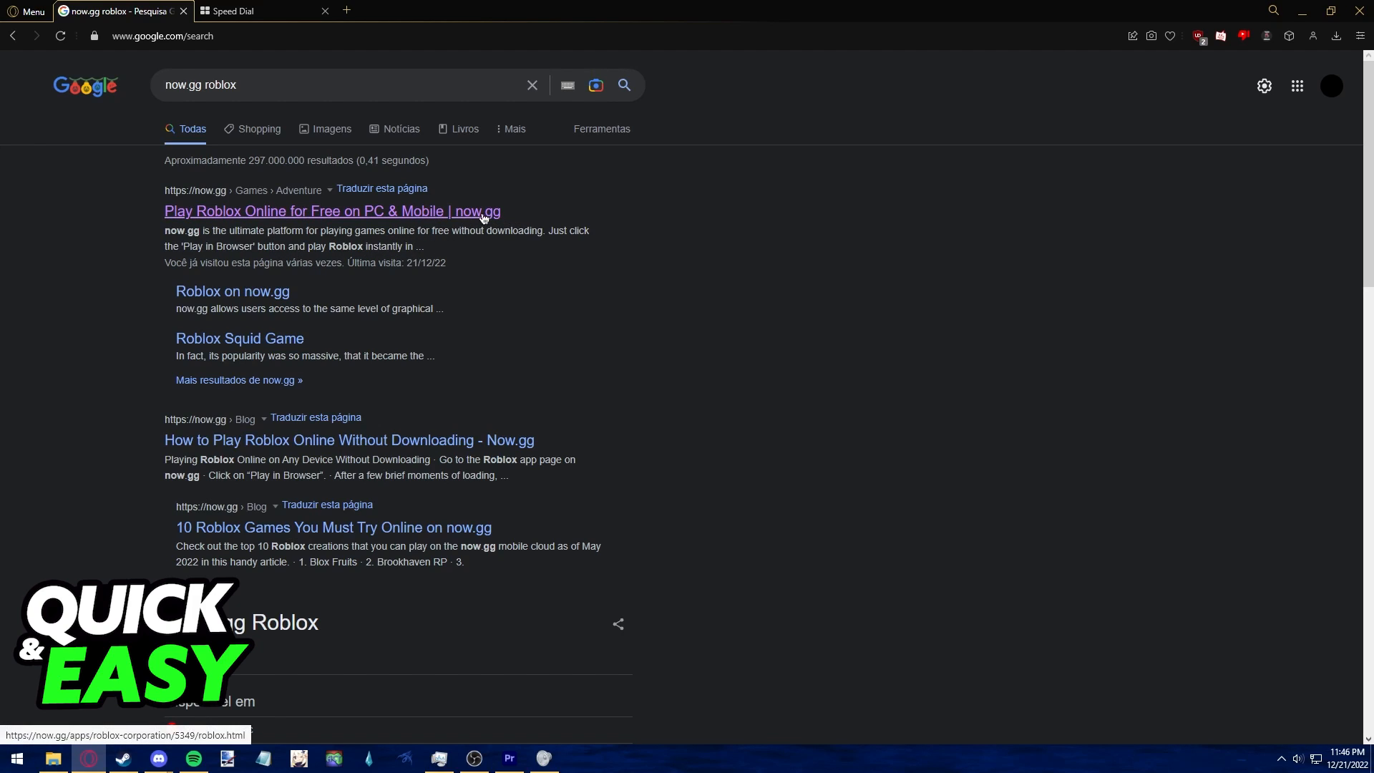
{"action": "left_click", "coordinate": [331, 212]}
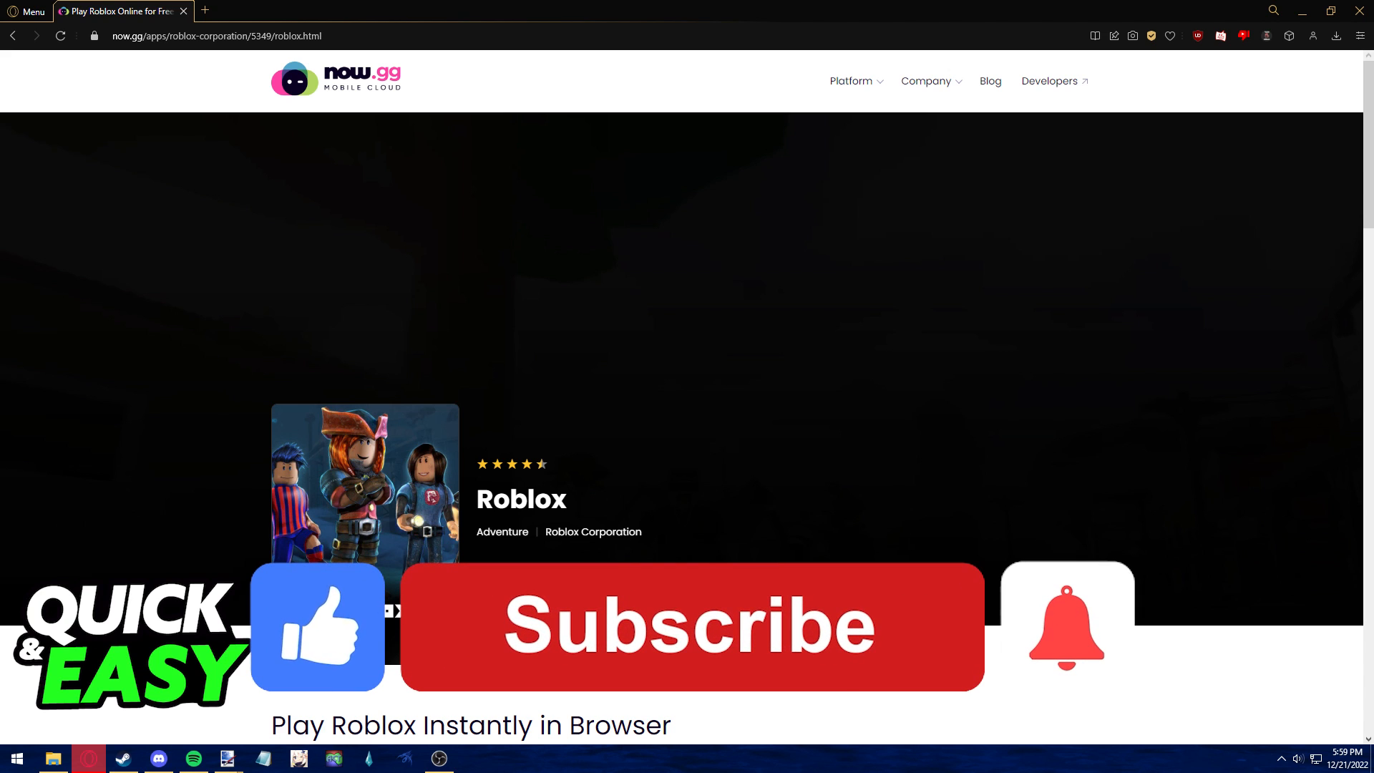
{"action": "left_click", "coordinate": [688, 625]}
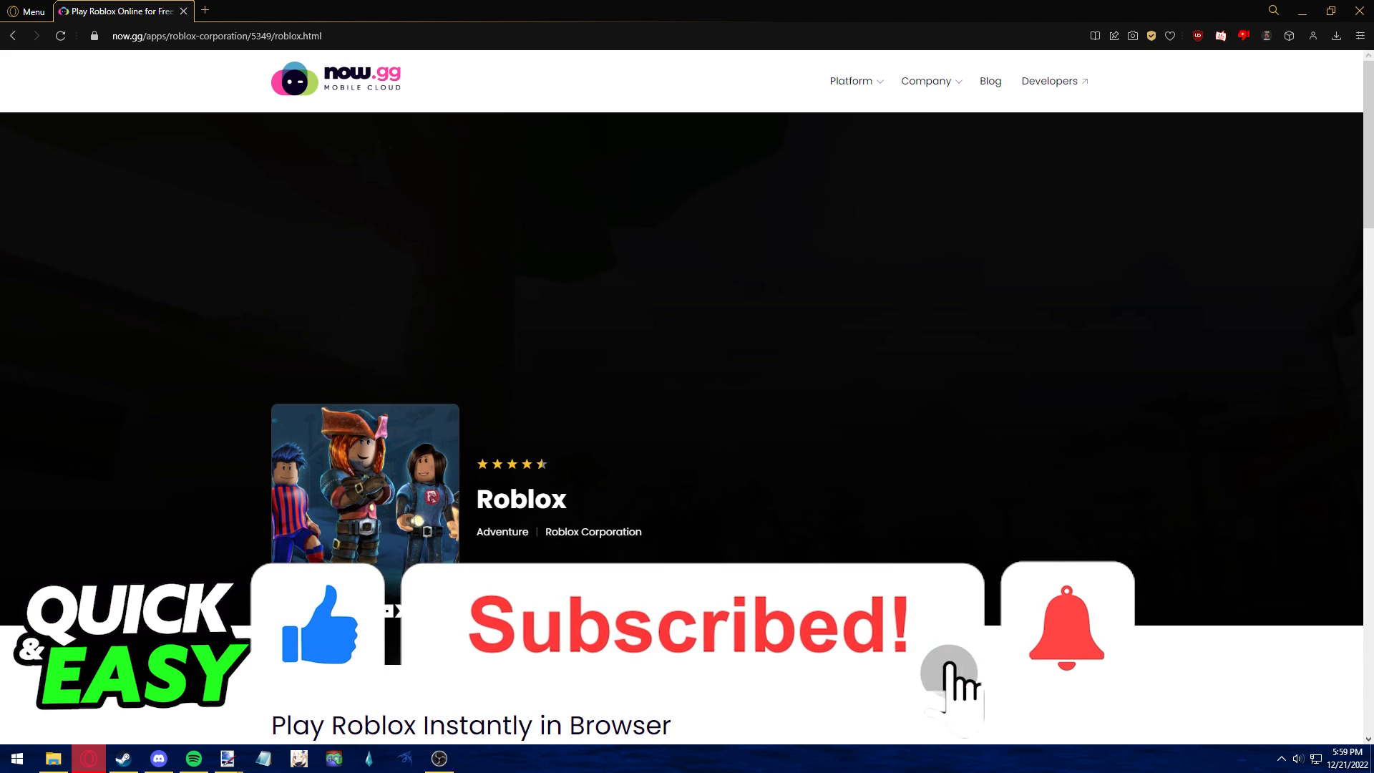